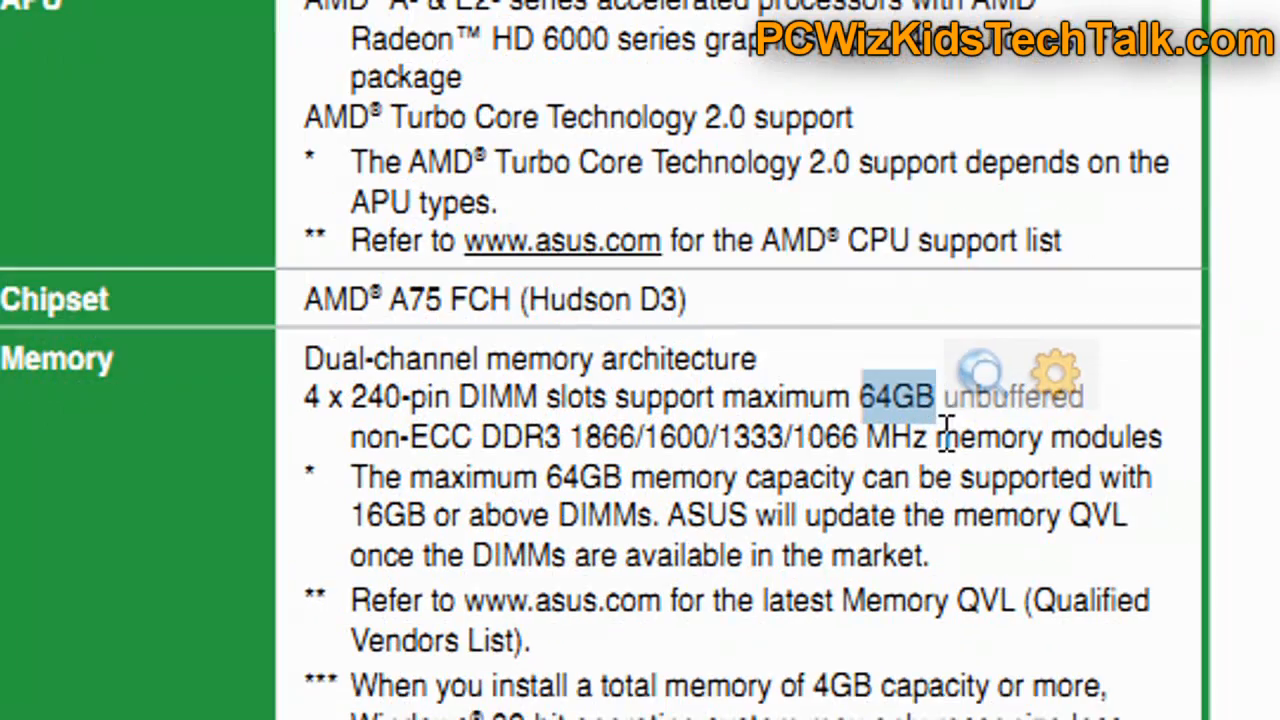
Scroll the spec sheet from Memory through Graphics, Audio, USB to the ASUS EZ DIY features
{"action": "scroll", "scroll_direction": "down", "scroll_amount": 3}
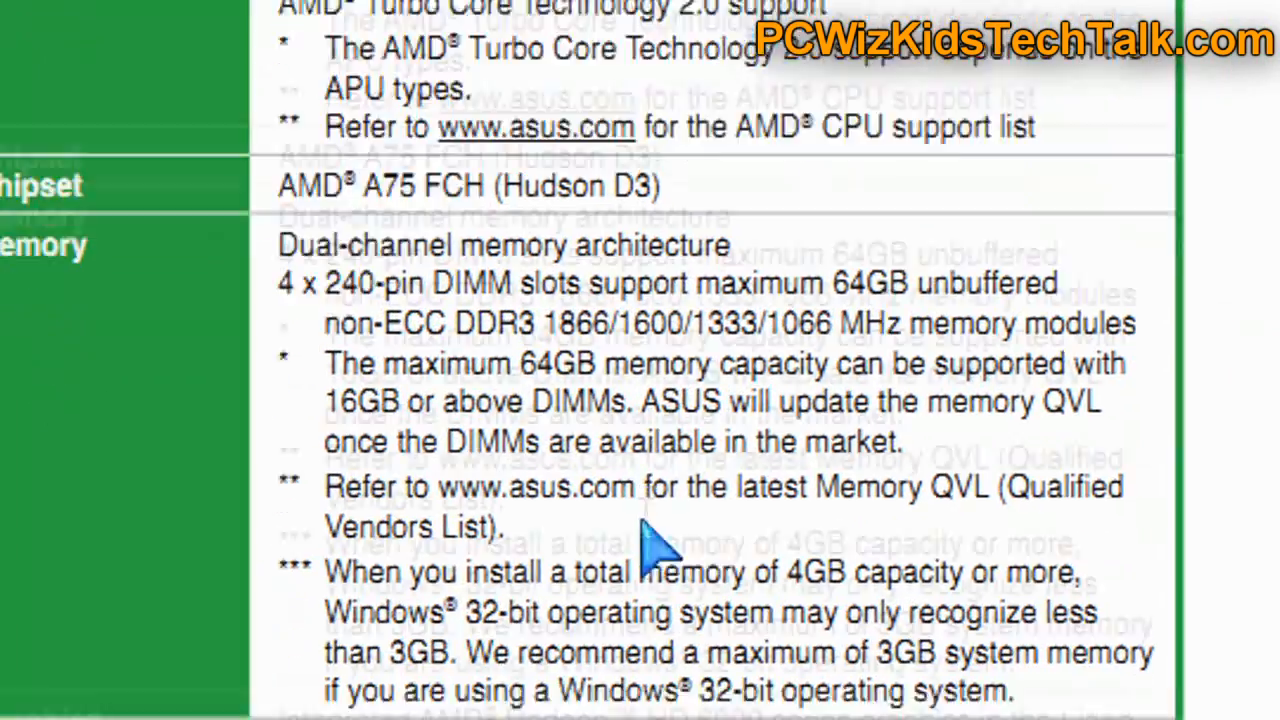
{"action": "scroll", "scroll_direction": "down", "scroll_amount": 3}
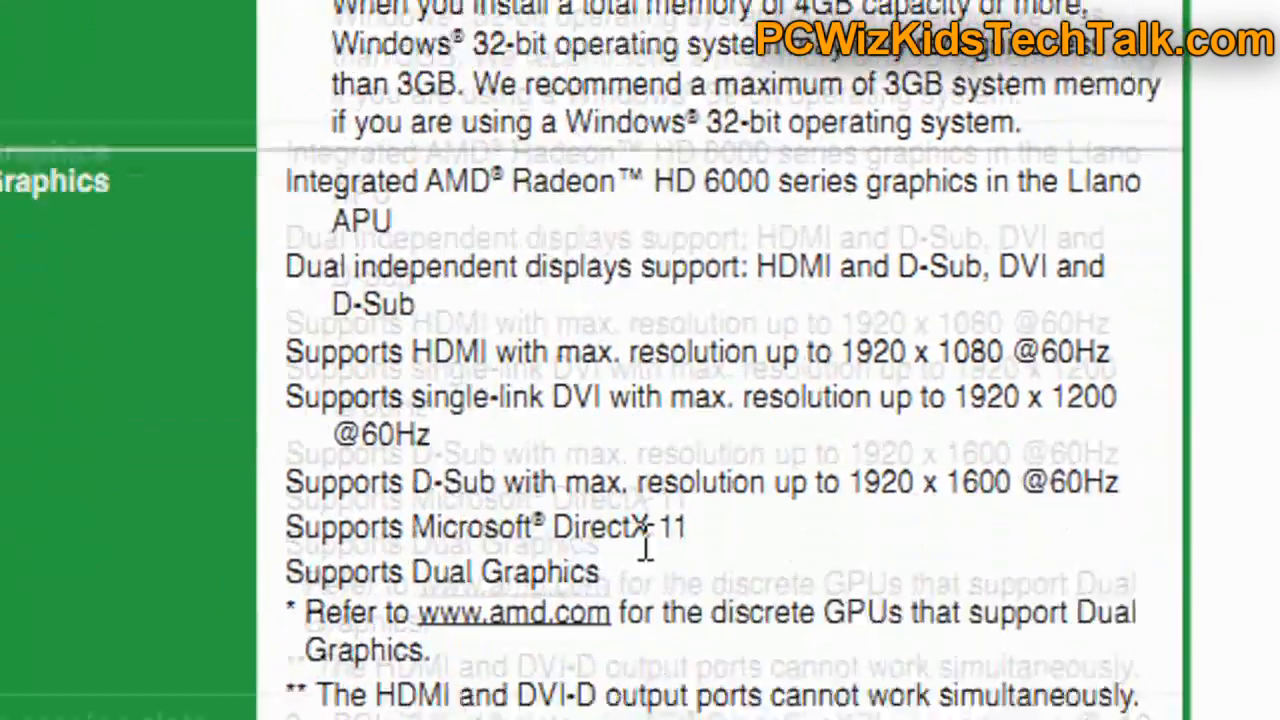
{"action": "scroll", "scroll_direction": "down", "scroll_amount": 3}
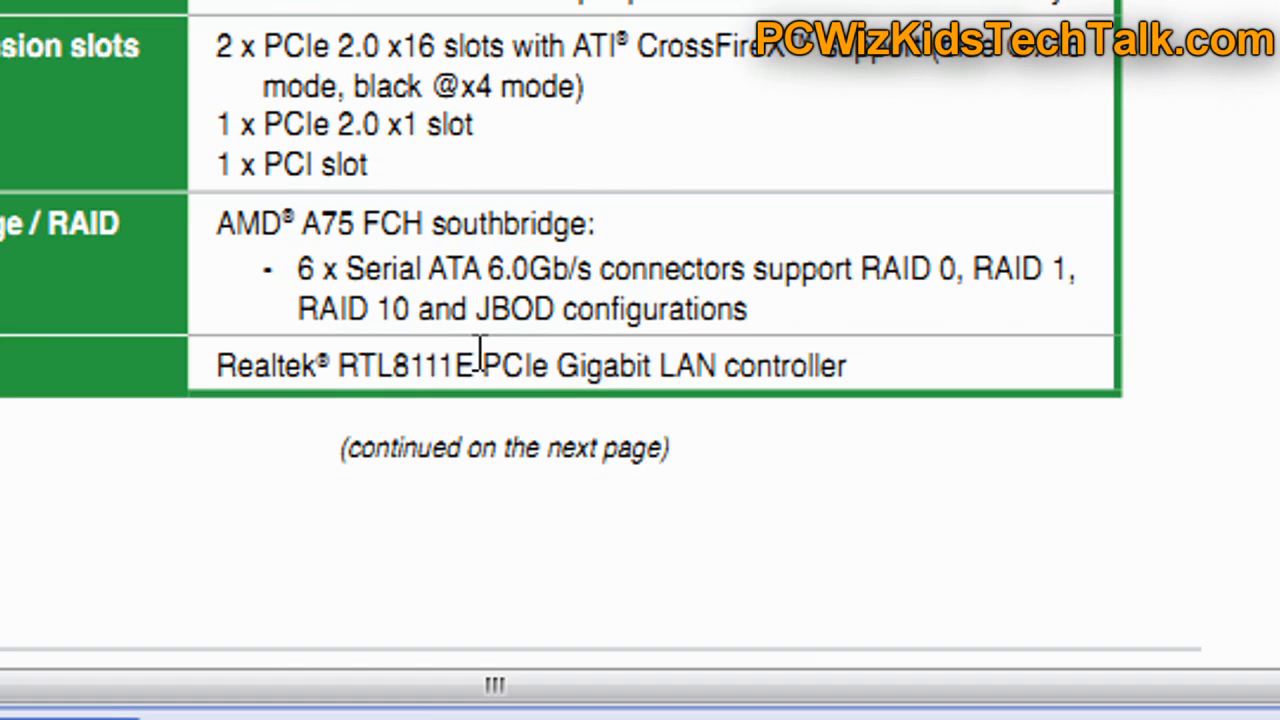
{"action": "scroll", "scroll_direction": "down", "scroll_amount": 3}
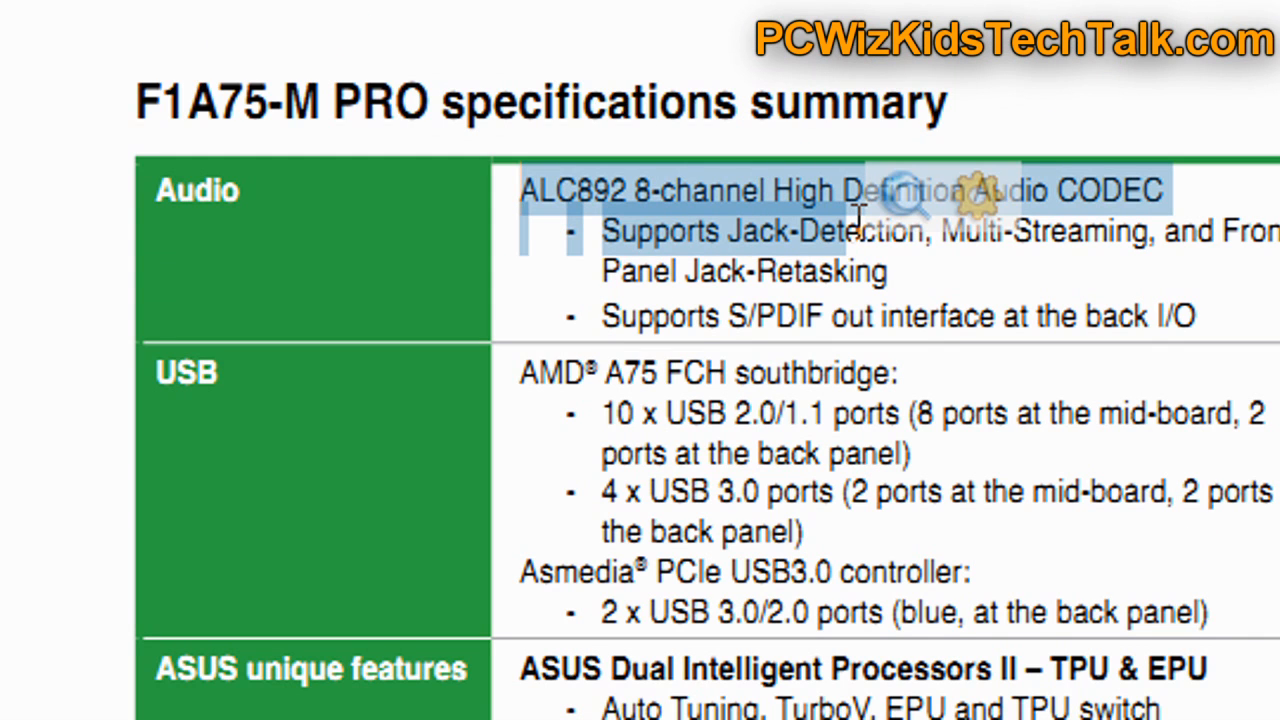
{"action": "scroll", "scroll_direction": "down", "scroll_amount": 3}
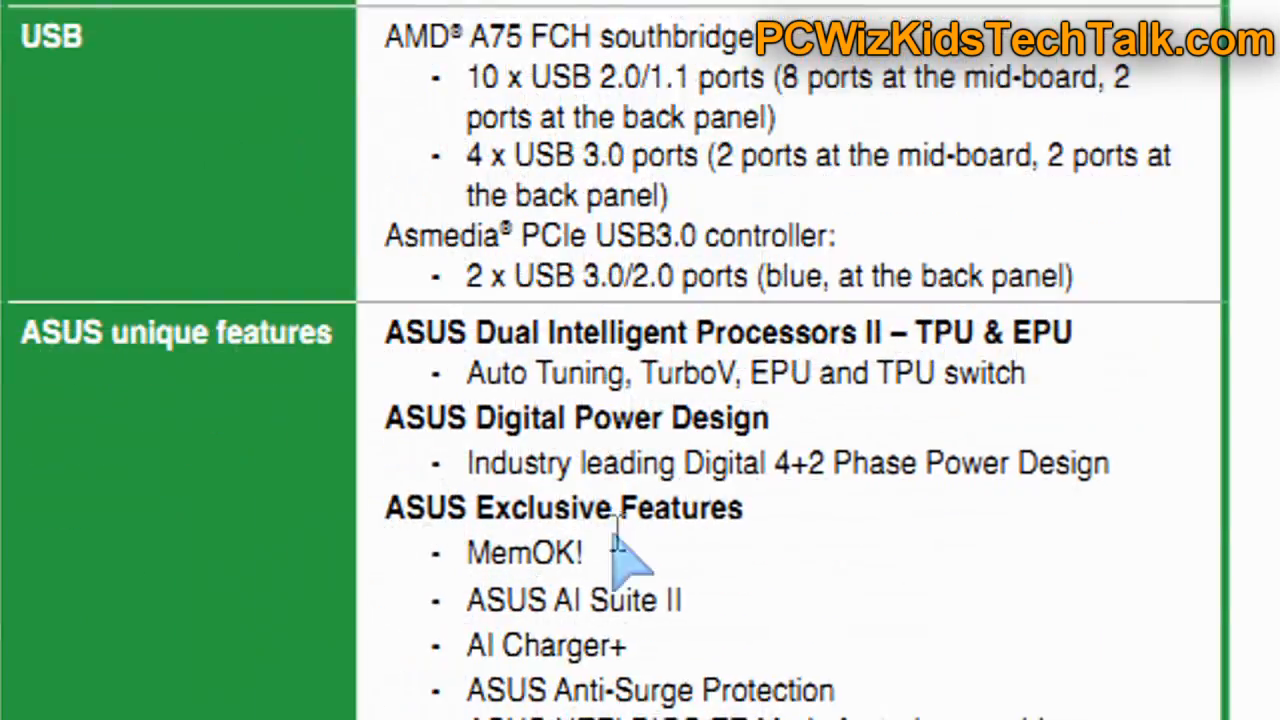
{"action": "scroll", "scroll_direction": "down", "scroll_amount": 3}
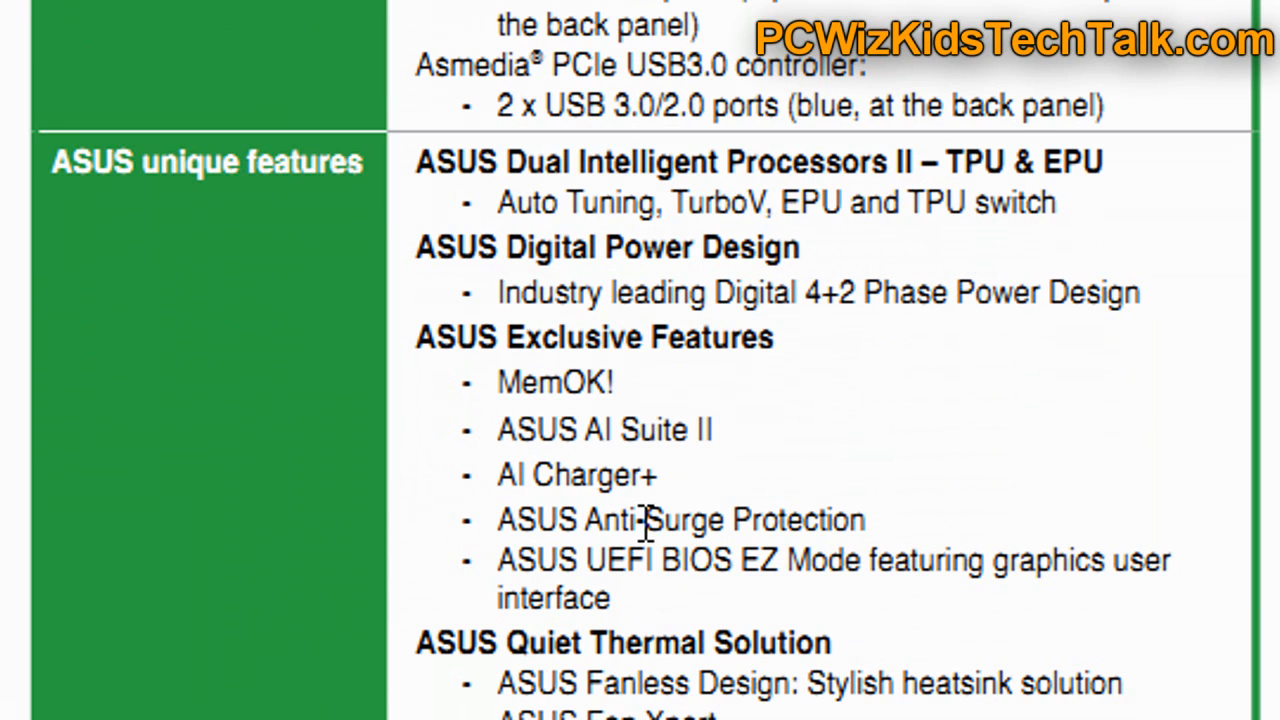
{"action": "scroll", "scroll_direction": "down", "scroll_amount": 3}
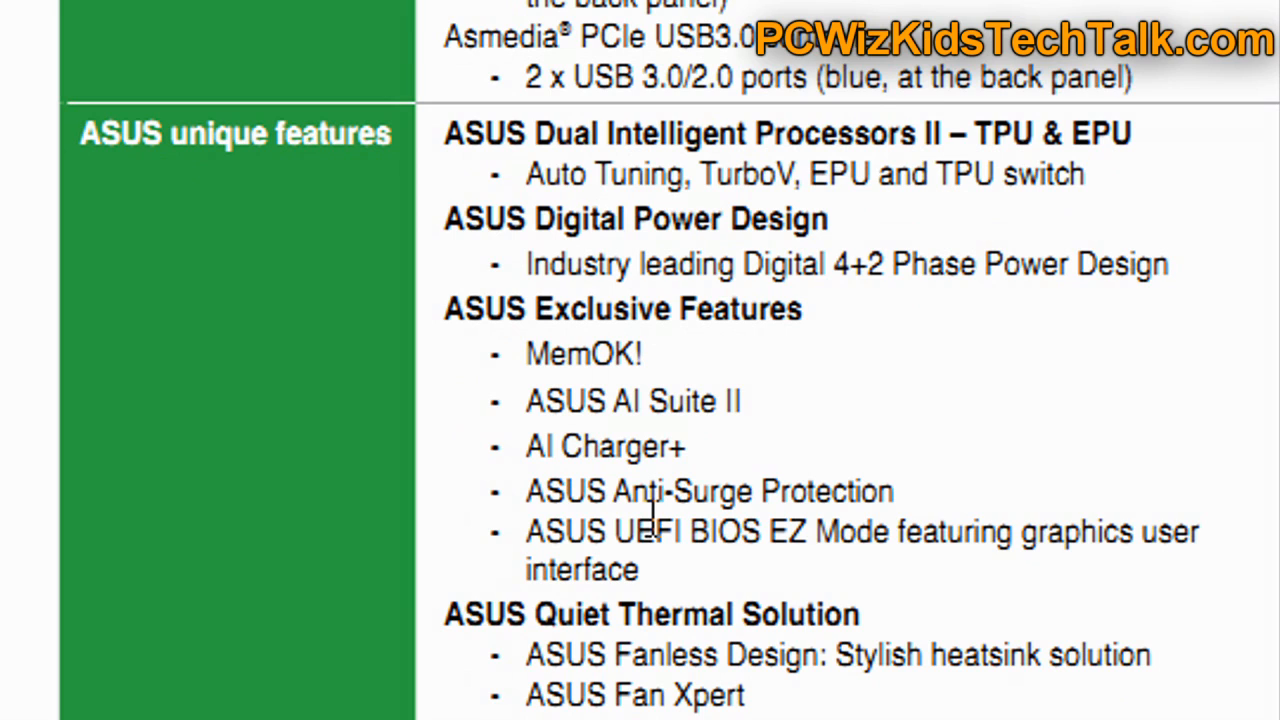
{"action": "scroll", "scroll_direction": "down", "scroll_amount": 3}
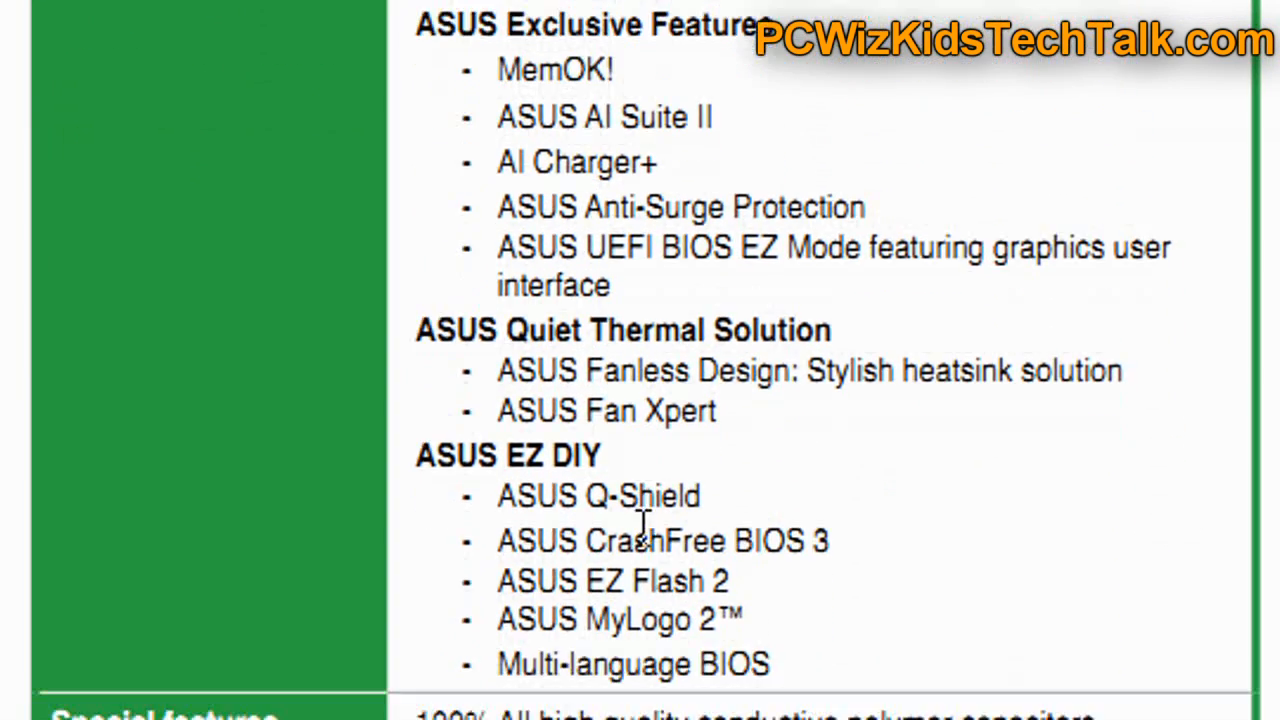
{"action": "scroll", "scroll_direction": "down", "scroll_amount": 3}
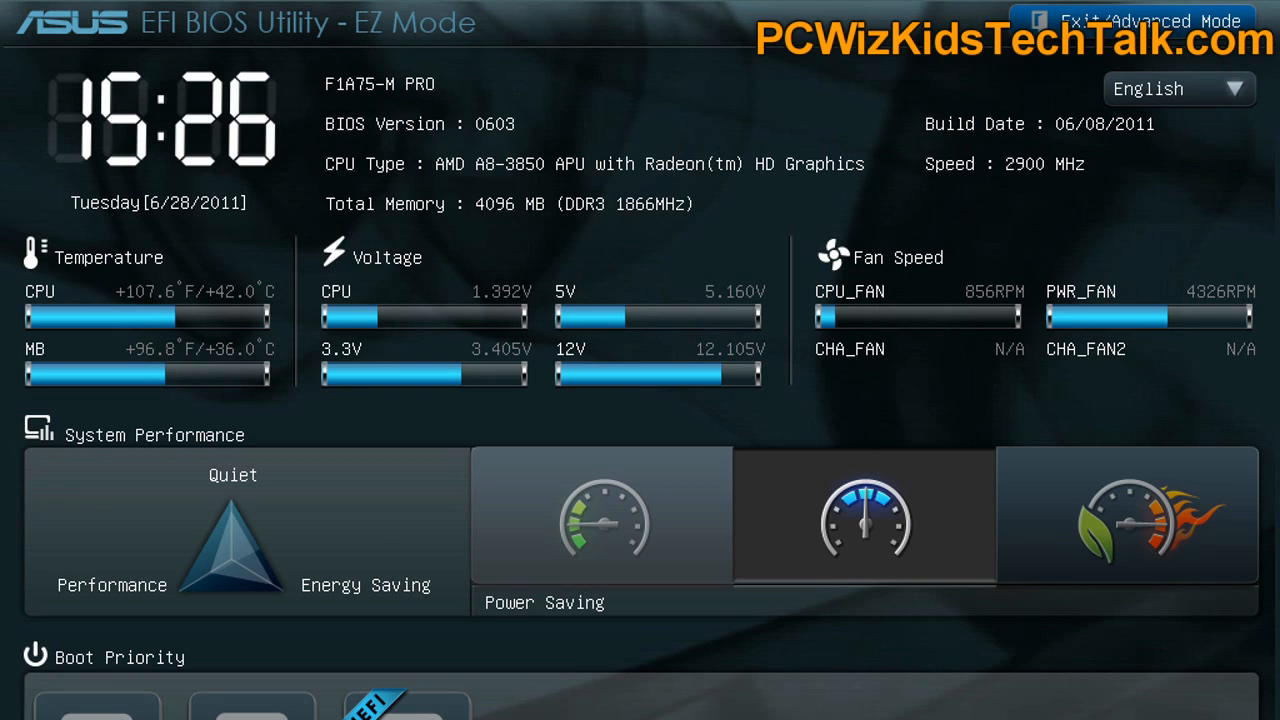
Show the EZ Mode overview with system info, temperatures, voltages and fan speeds
{"action": "left_click", "coordinate": [1144, 20]}
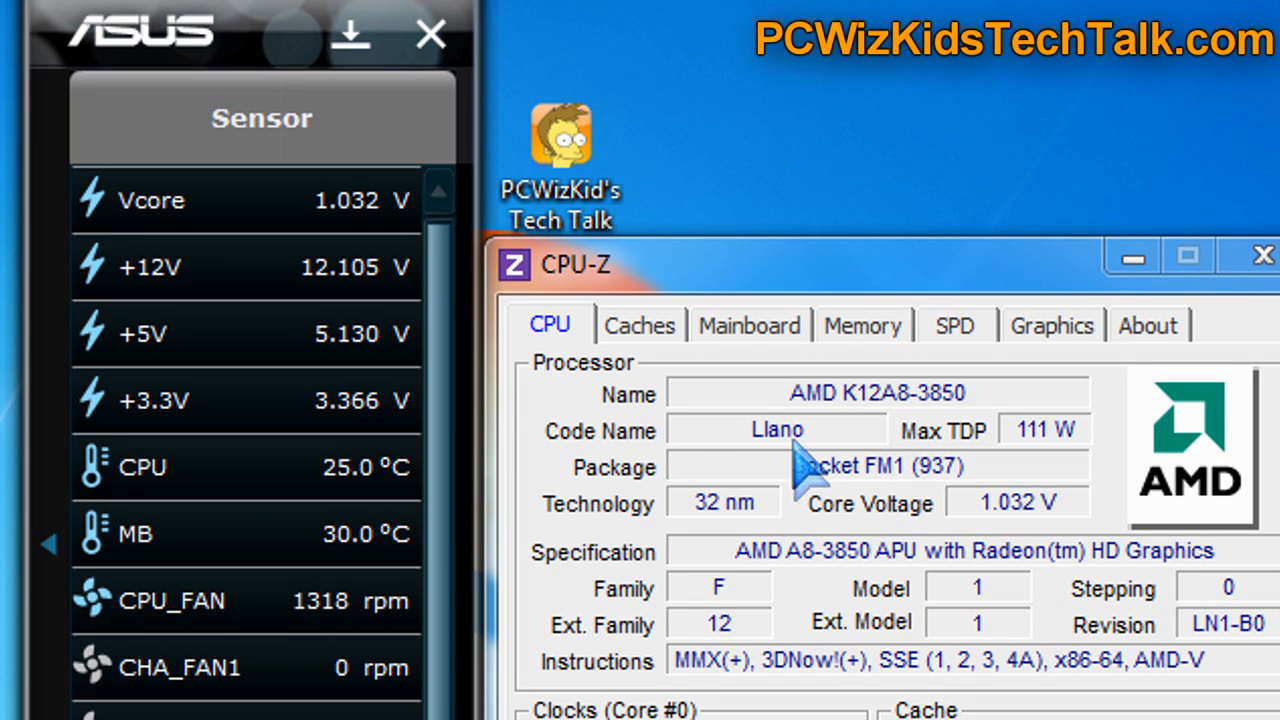
{"action": "mouse_move", "coordinate": [860, 504]}
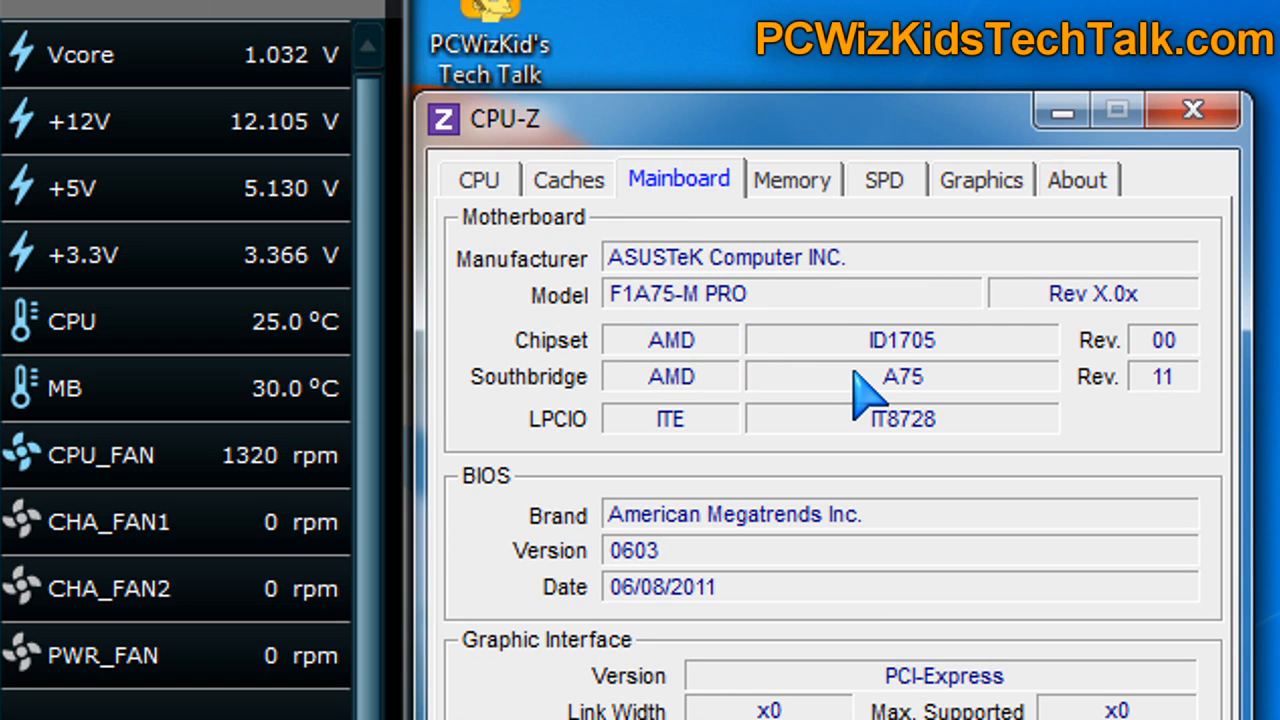
{"action": "mouse_move", "coordinate": [904, 404]}
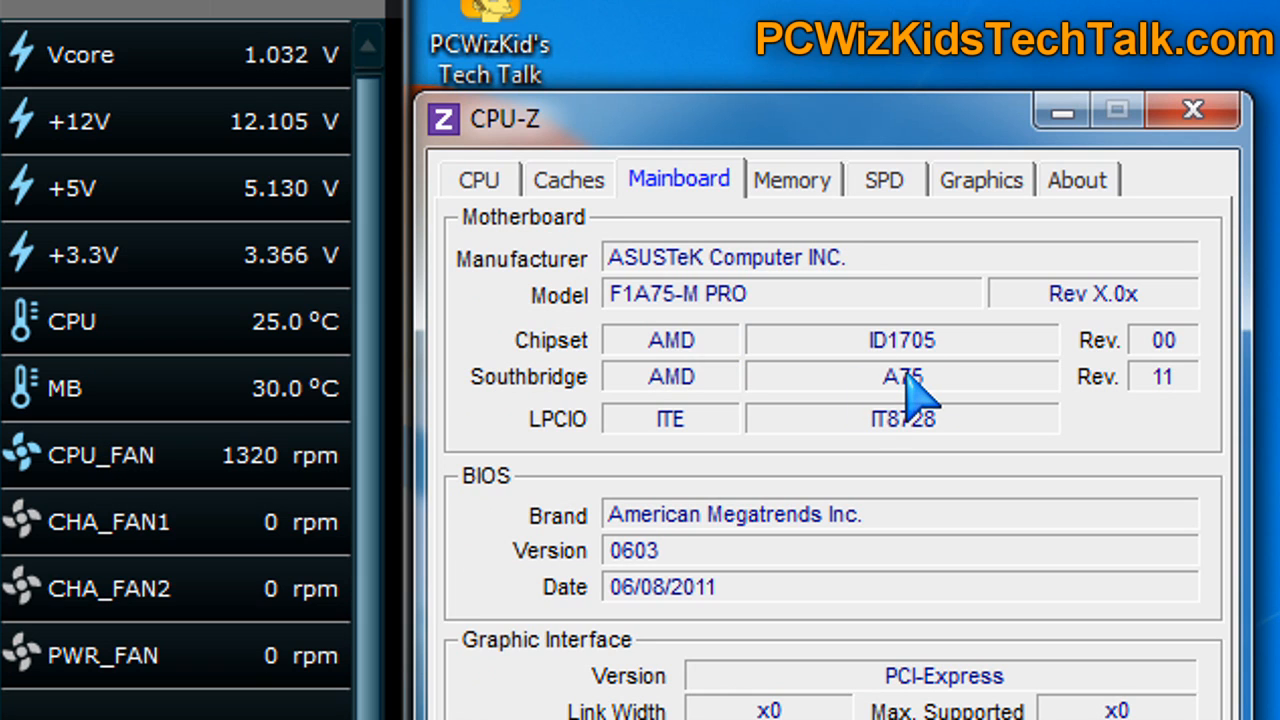
{"action": "mouse_move", "coordinate": [804, 222]}
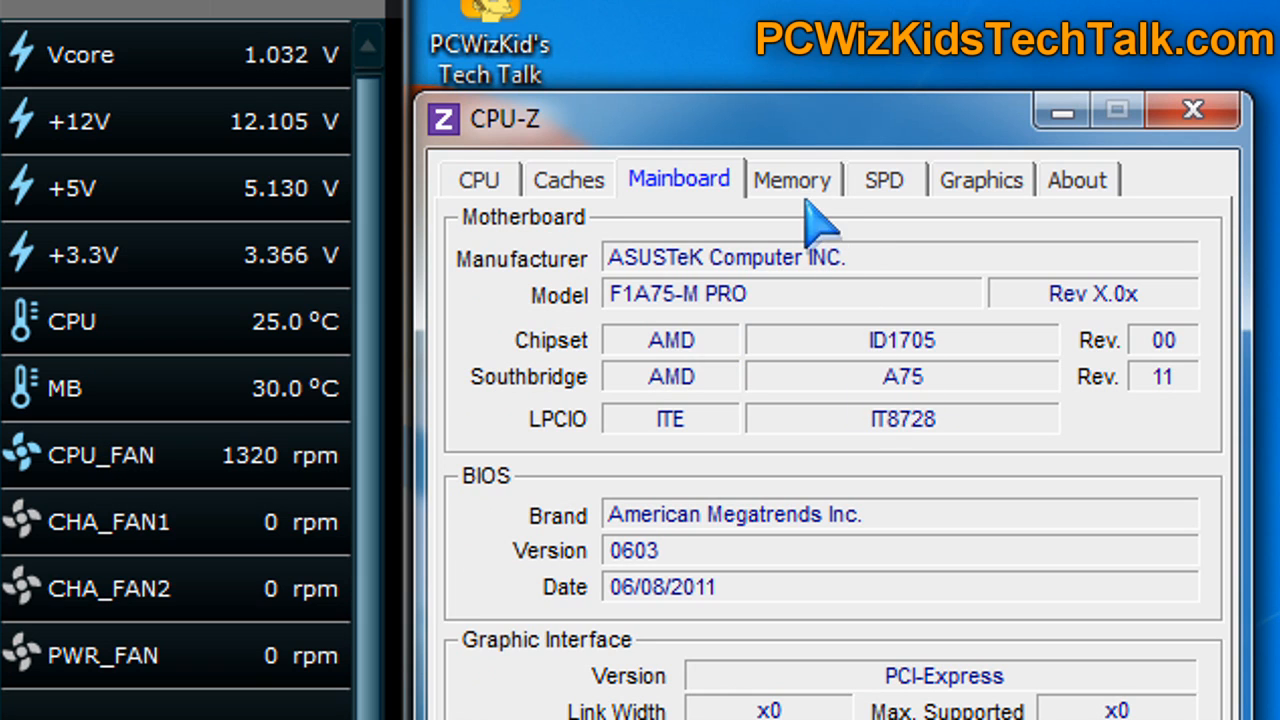
View the Memory tab's 4096 MB DDR3 details and timings, then return toward the CPU readings
{"action": "left_click", "coordinate": [792, 180]}
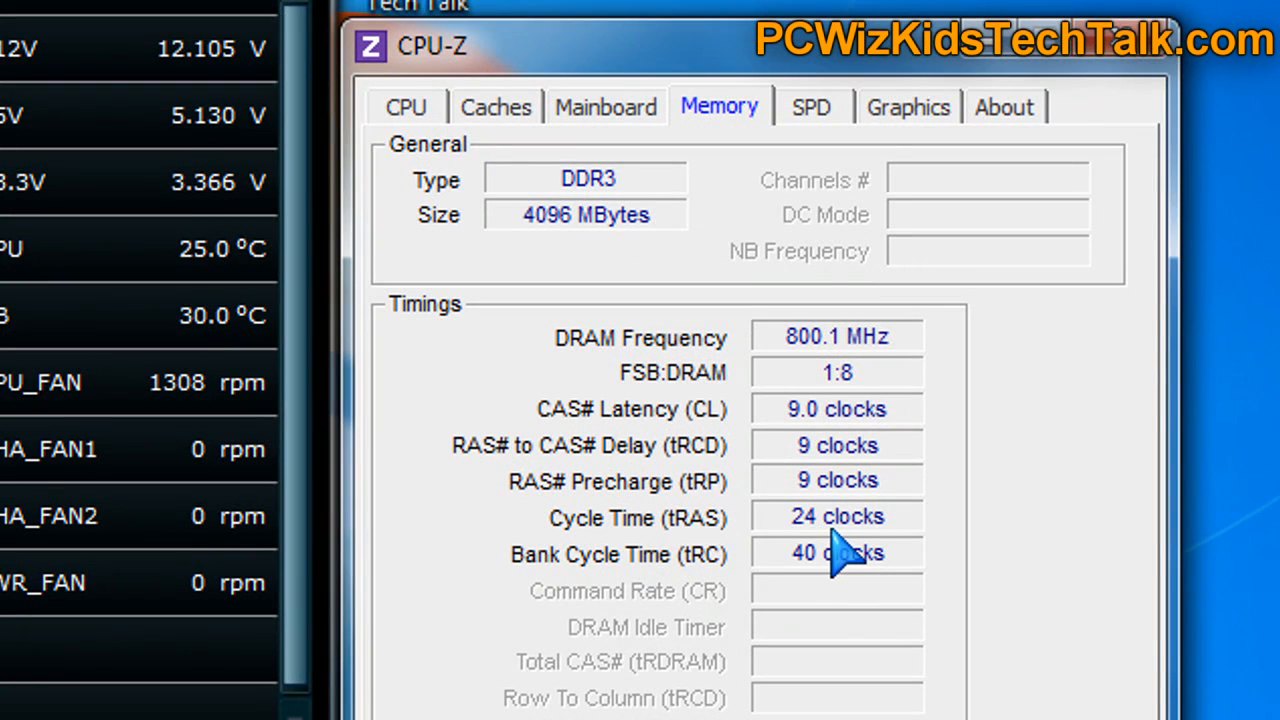
{"action": "left_click", "coordinate": [408, 106]}
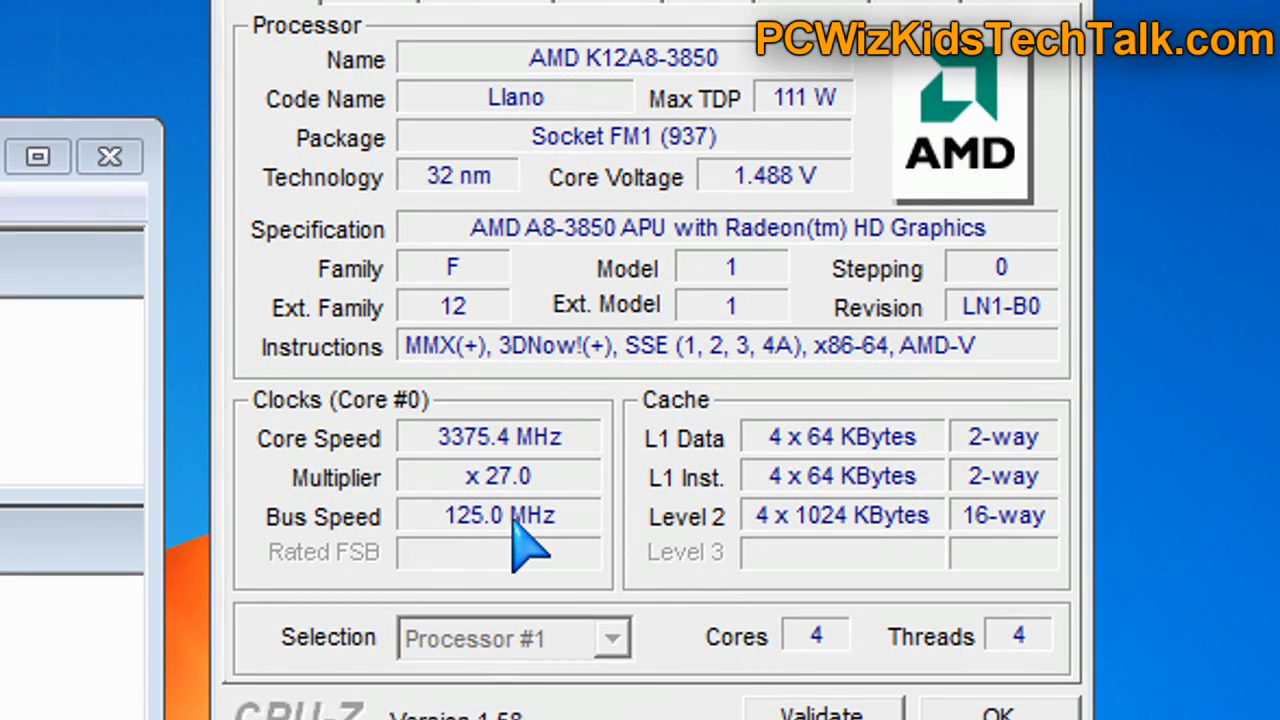
Show the CPU readings: 3375.4 MHz core speed from a 125 MHz bus and 27 multiplier
{"action": "left_click", "coordinate": [620, 192]}
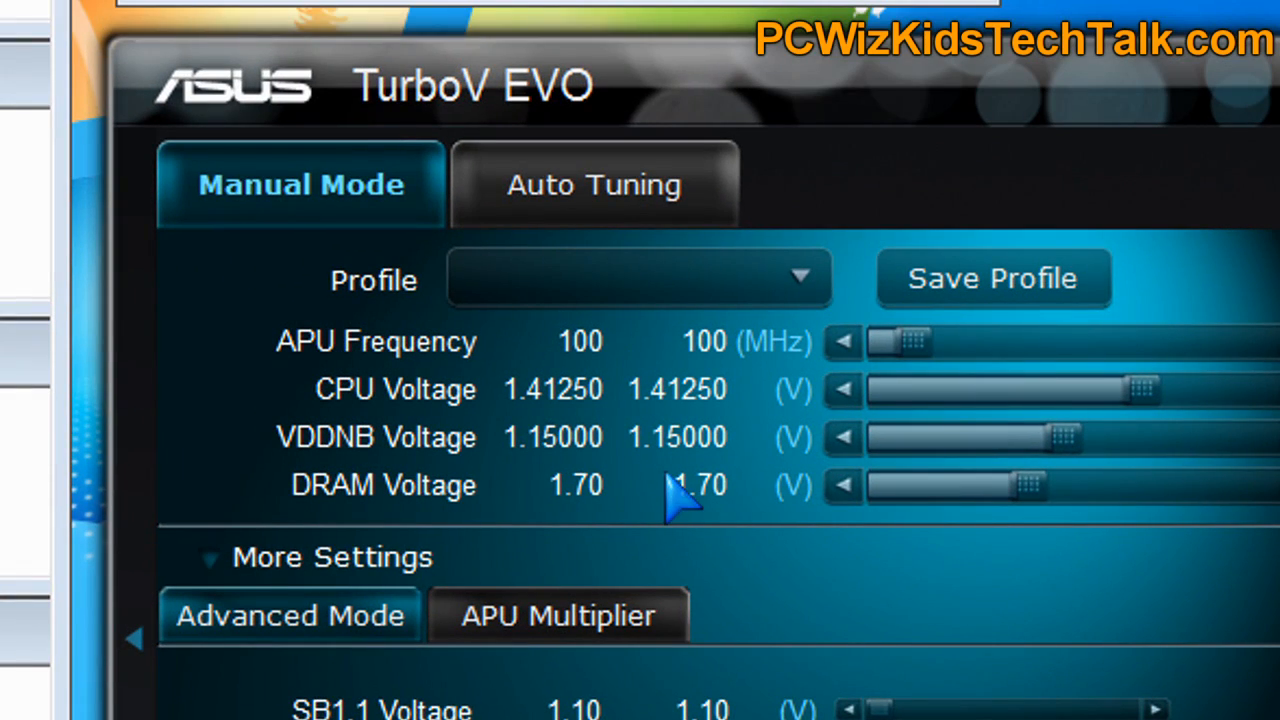
{"action": "mouse_move", "coordinate": [924, 356]}
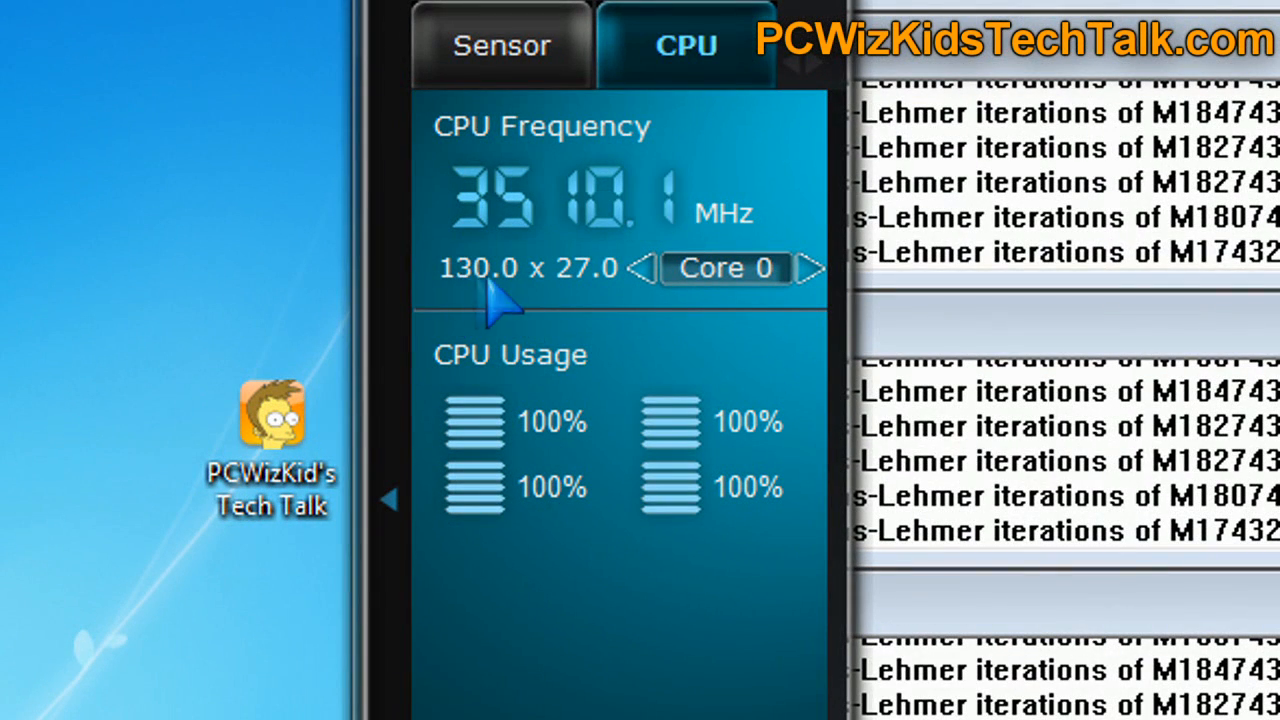
{"action": "mouse_move", "coordinate": [610, 300]}
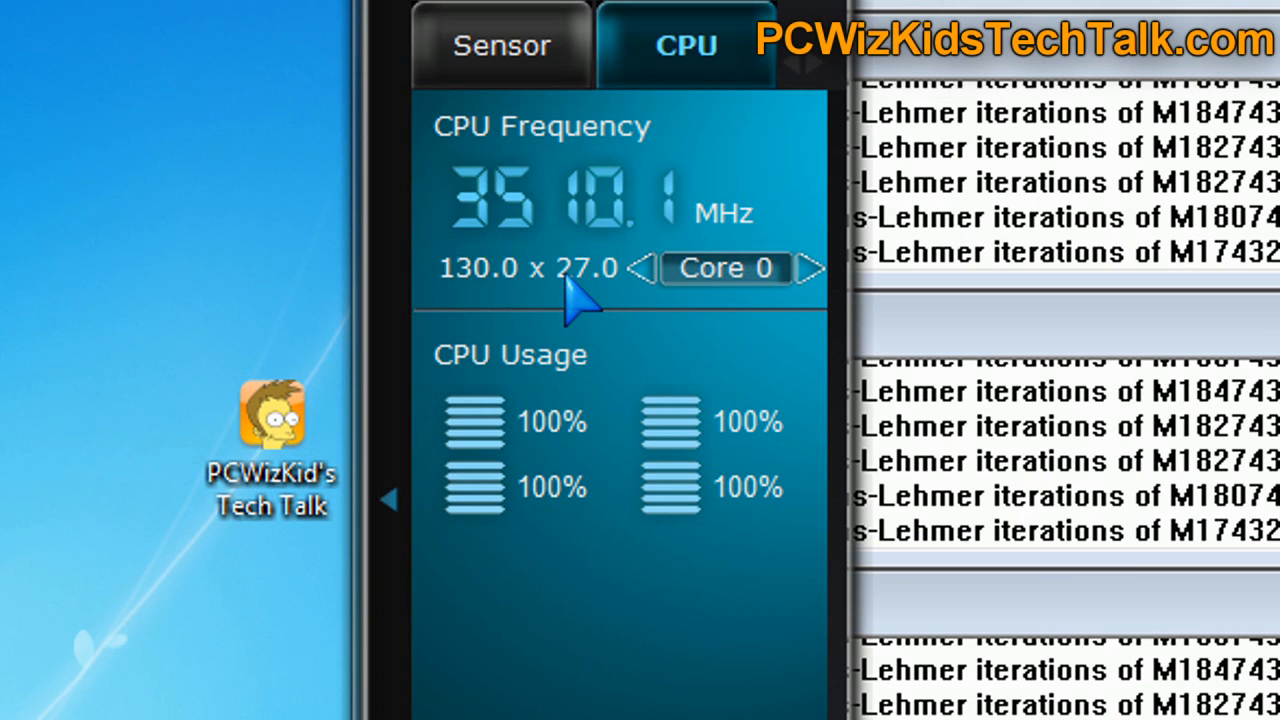